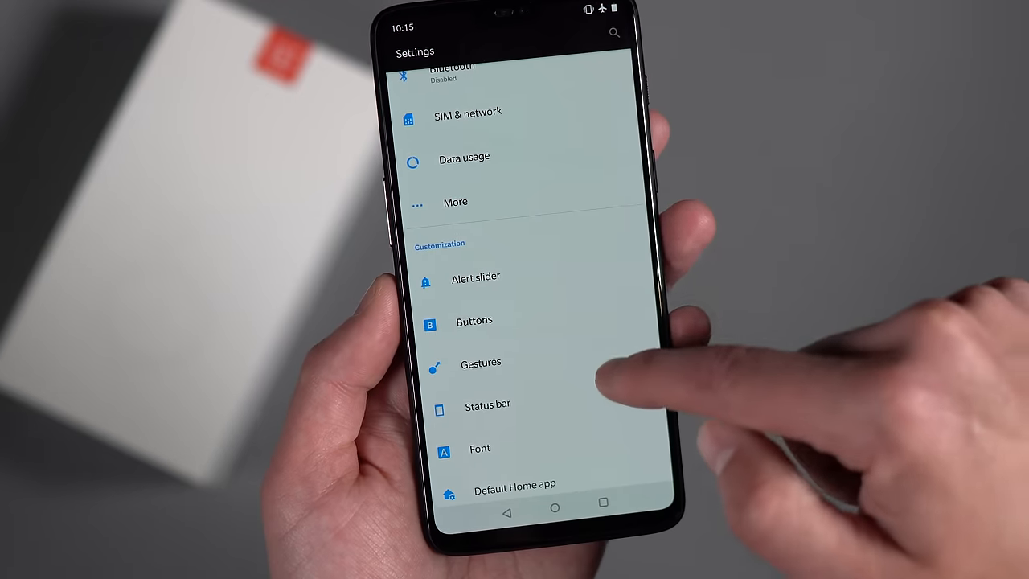
Step: Review the Display page's screen, notch and system options, then return to Settings
scroll("down", 3)
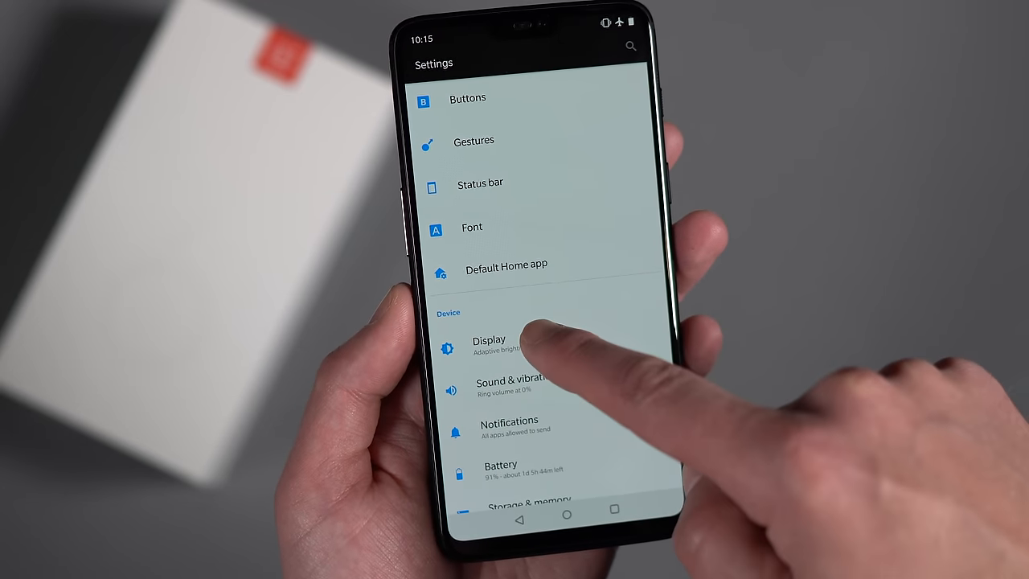
left_click(489, 344)
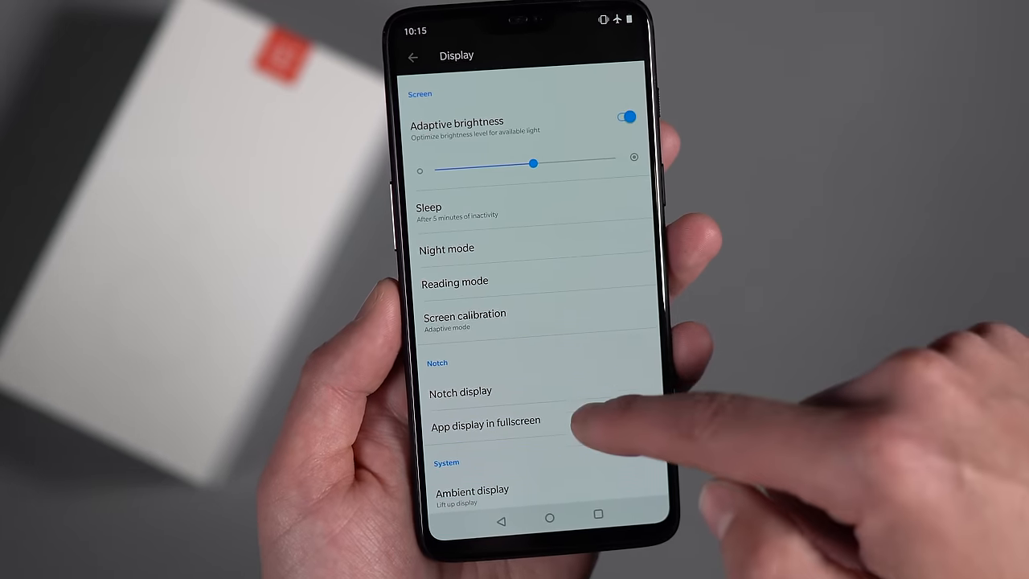
scroll("down", 3)
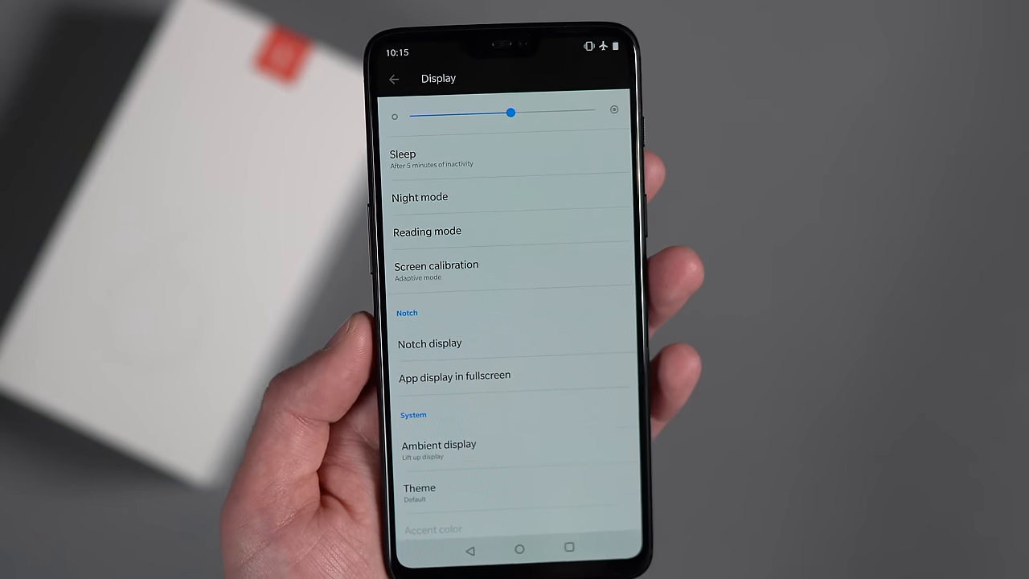
left_click(429, 344)
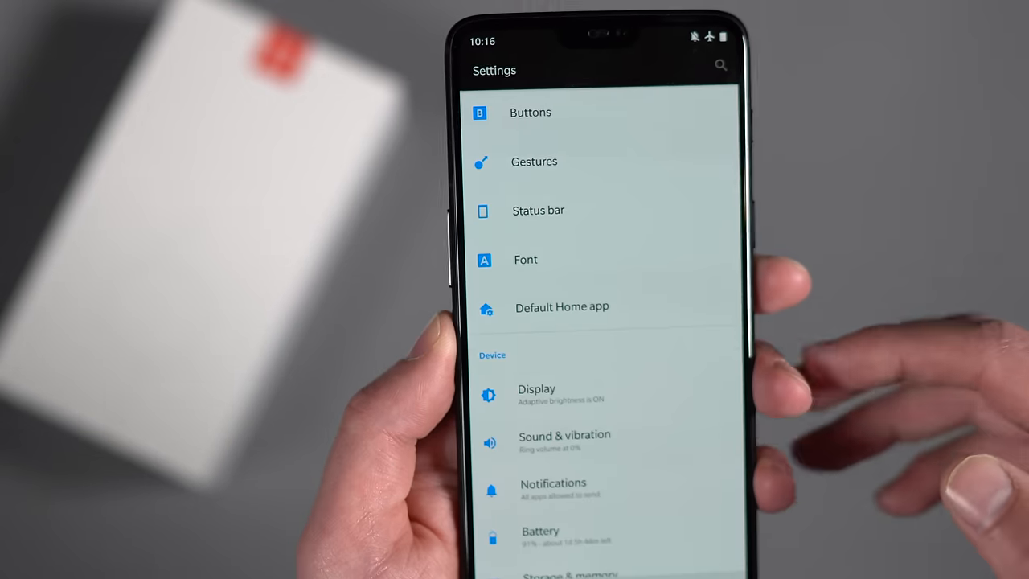
Step: View the Alert slider's Silent, Vibration and Ring modes under Customization, then go back
scroll("down", 3)
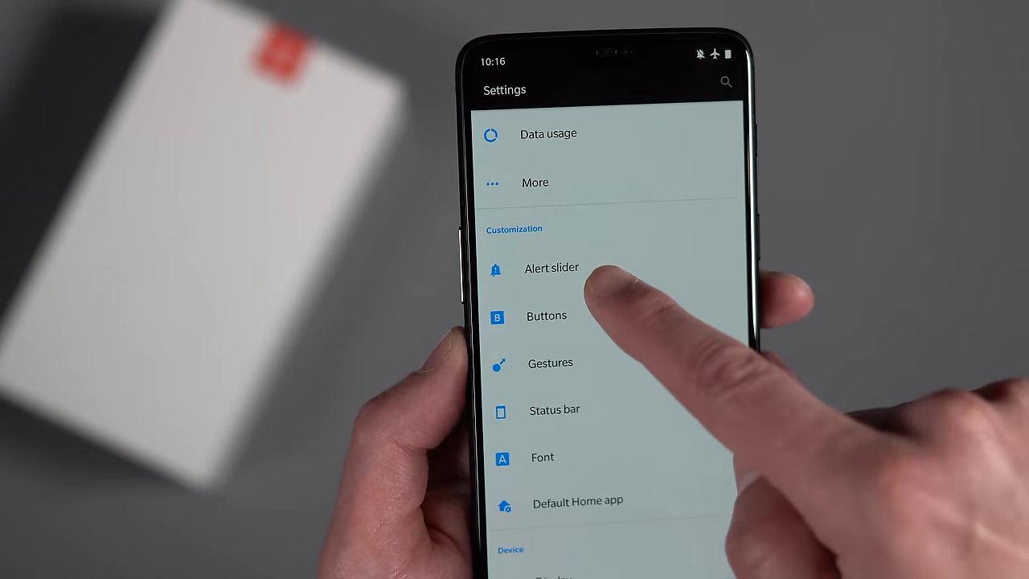
left_click(551, 267)
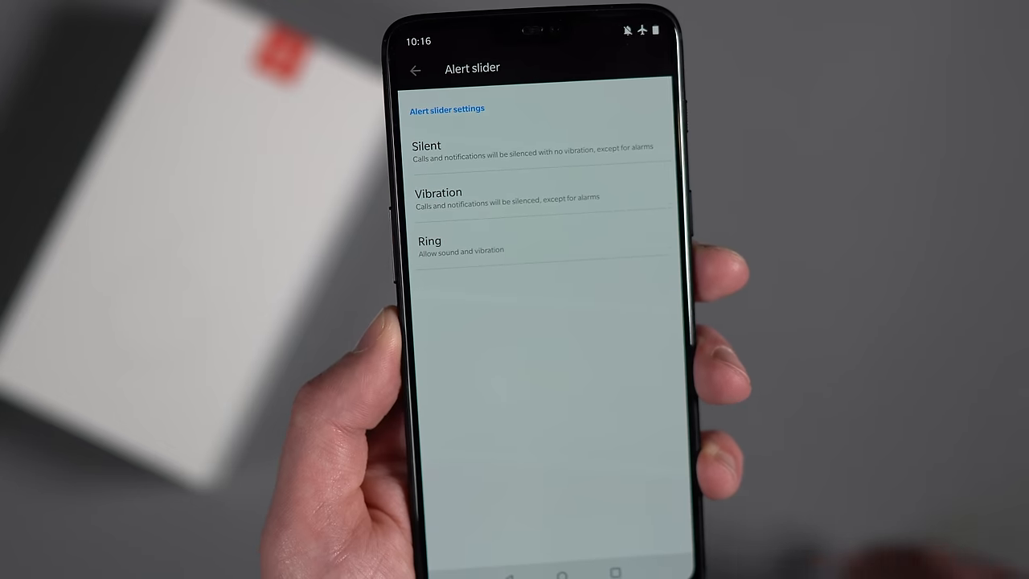
left_click(426, 145)
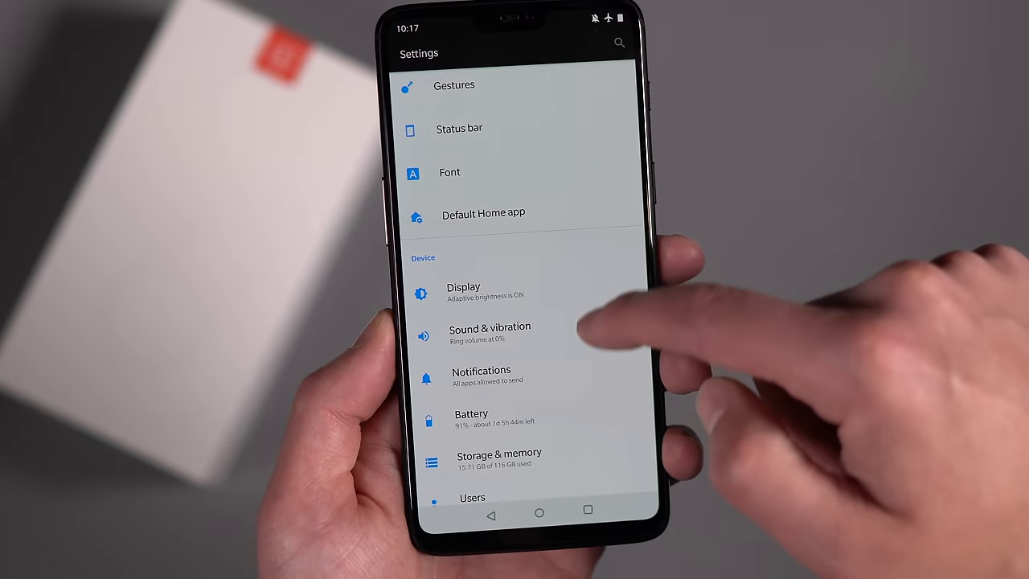
Step: View the Screen lock types None, Swipe, Pattern, PIN and Password, then return to Security & lock screen
scroll("down", 3)
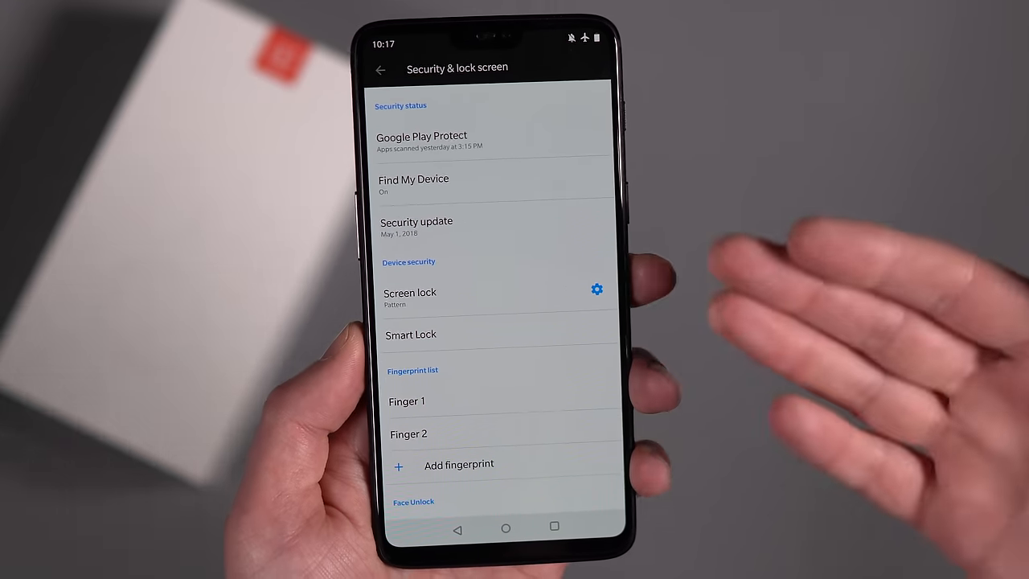
scroll("down", 3)
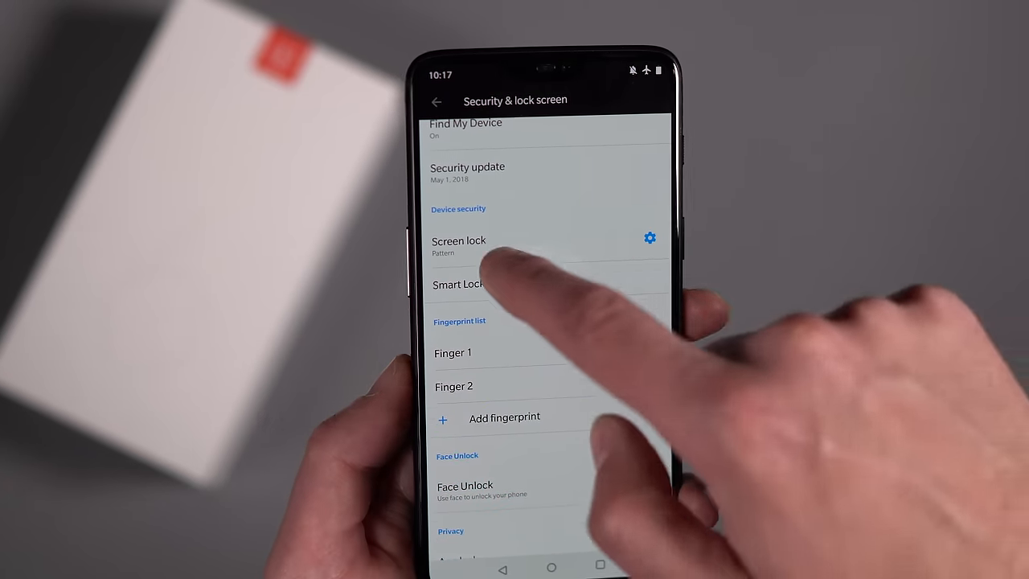
left_click(459, 244)
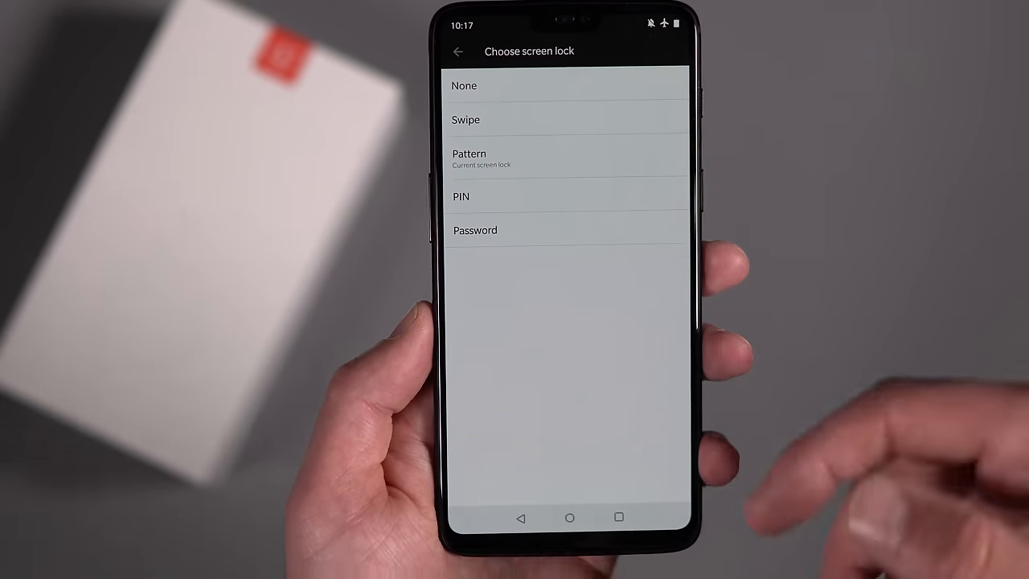
left_click(458, 50)
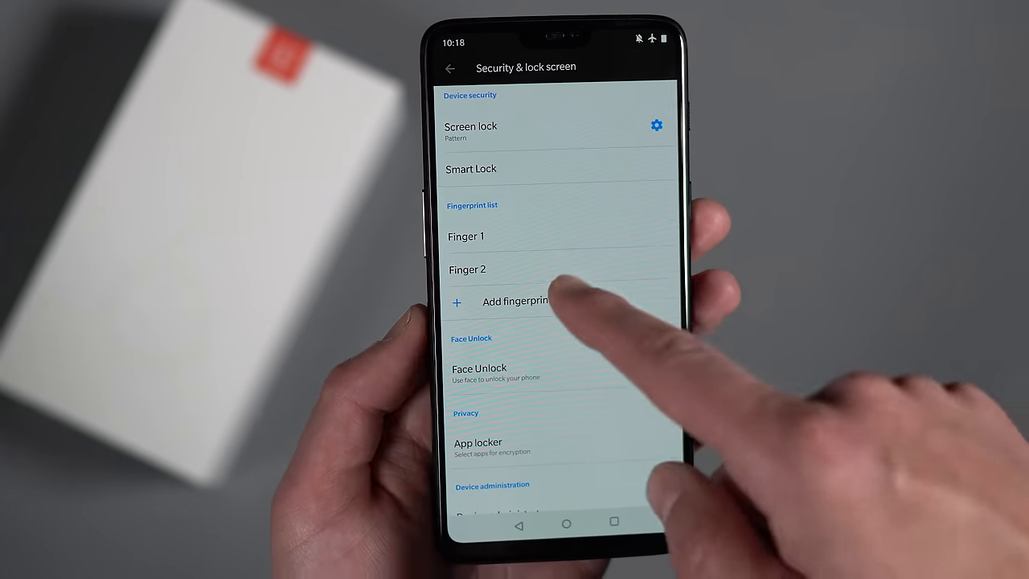
Step: Enroll a third fingerprint and confirm DONE so Finger 3 appears in the list
left_click(515, 302)
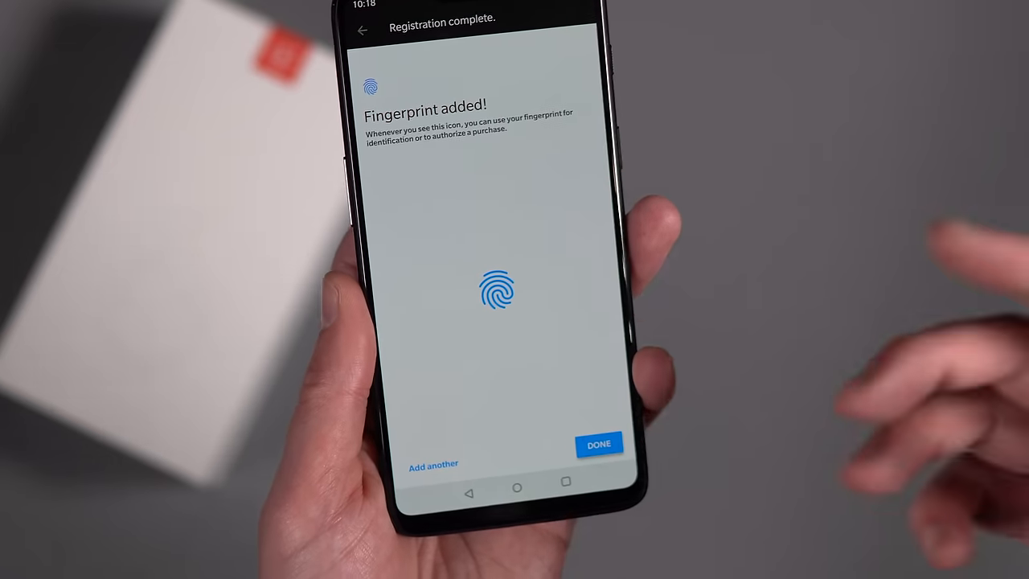
left_click(600, 444)
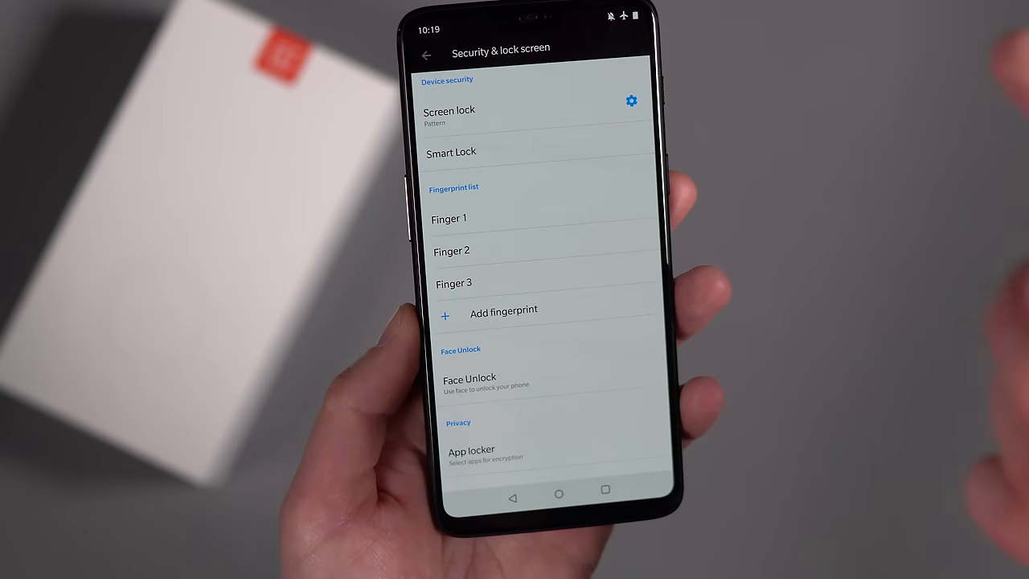
Step: Remove the stored face data in Face Unlock, leaving Add face data offered
scroll("down", 3)
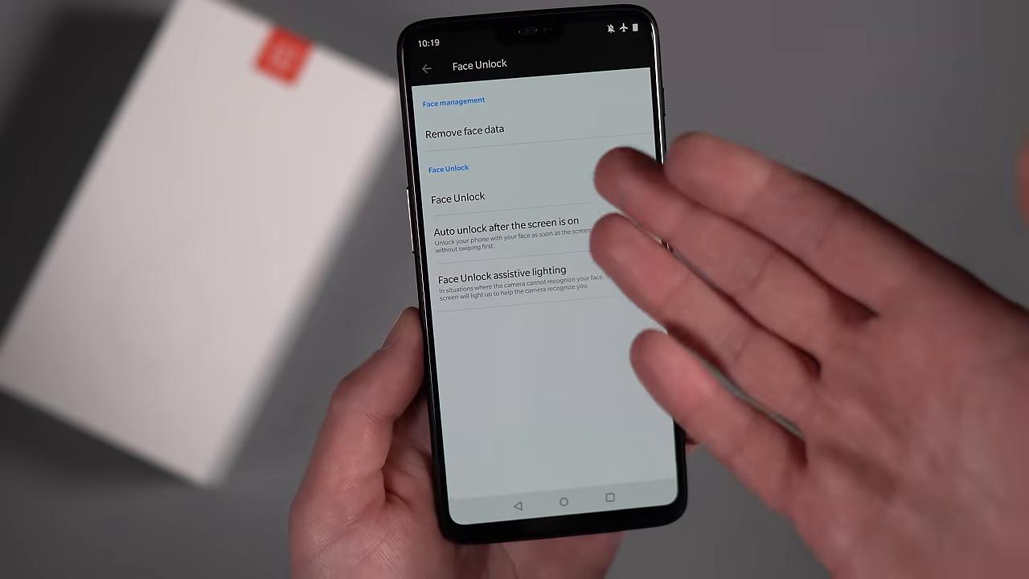
left_click(463, 128)
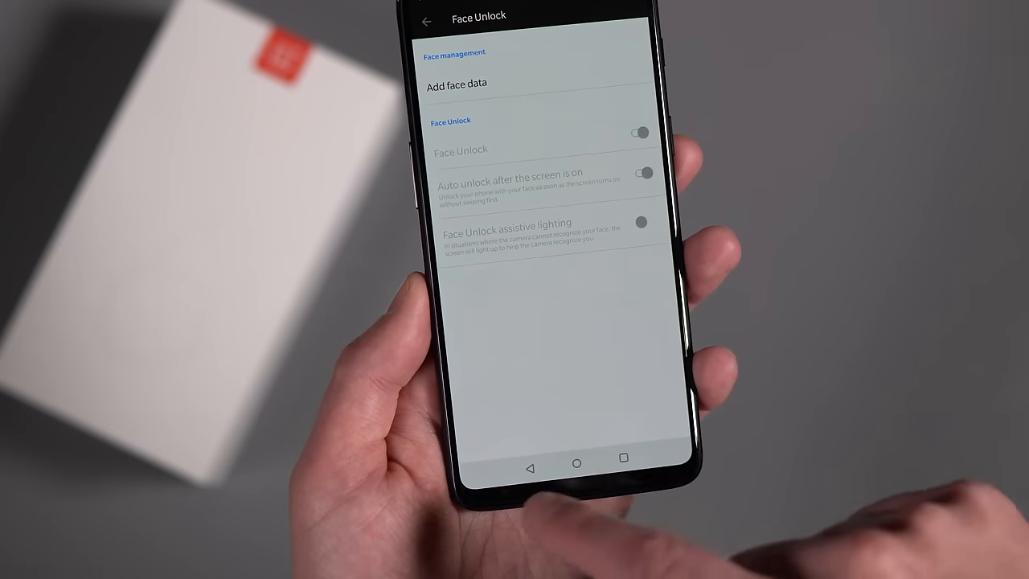
left_click(414, 20)
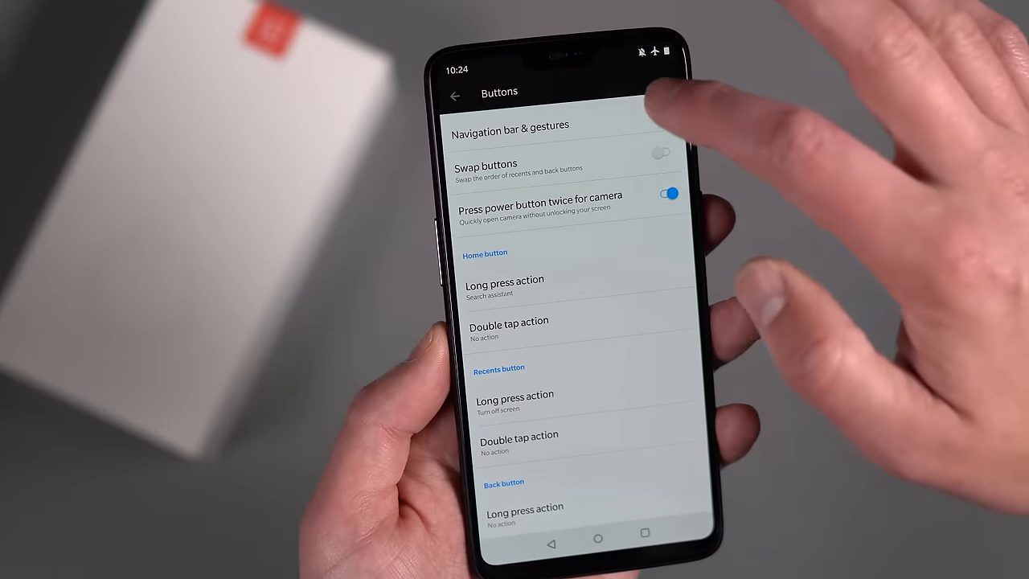
Step: Show the Navigation bar & gestures choices: fixed bar, hidden bar or gestures
left_click(540, 125)
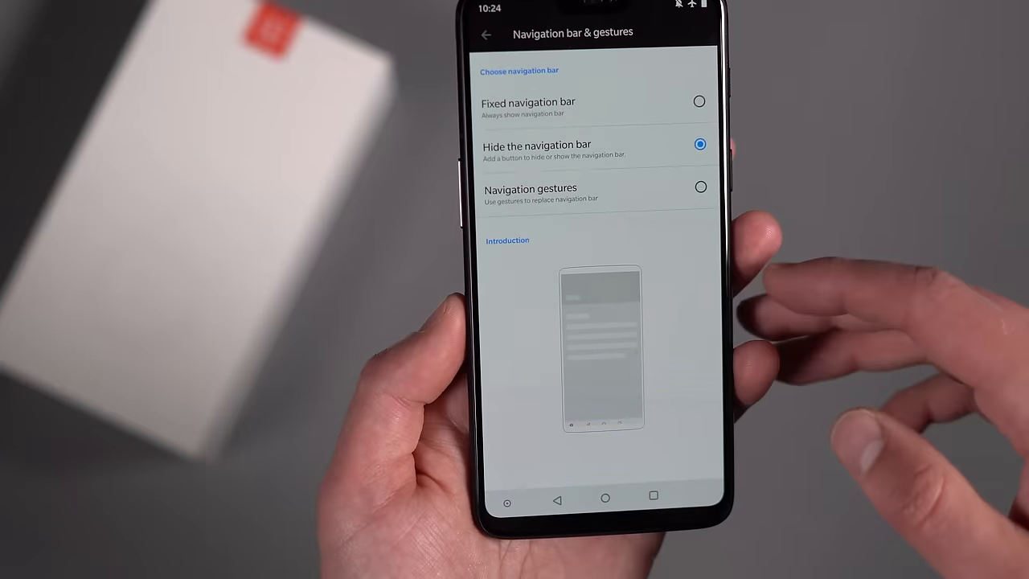
Step: Select Fixed navigation bar so the bar stays always visible
left_click(699, 186)
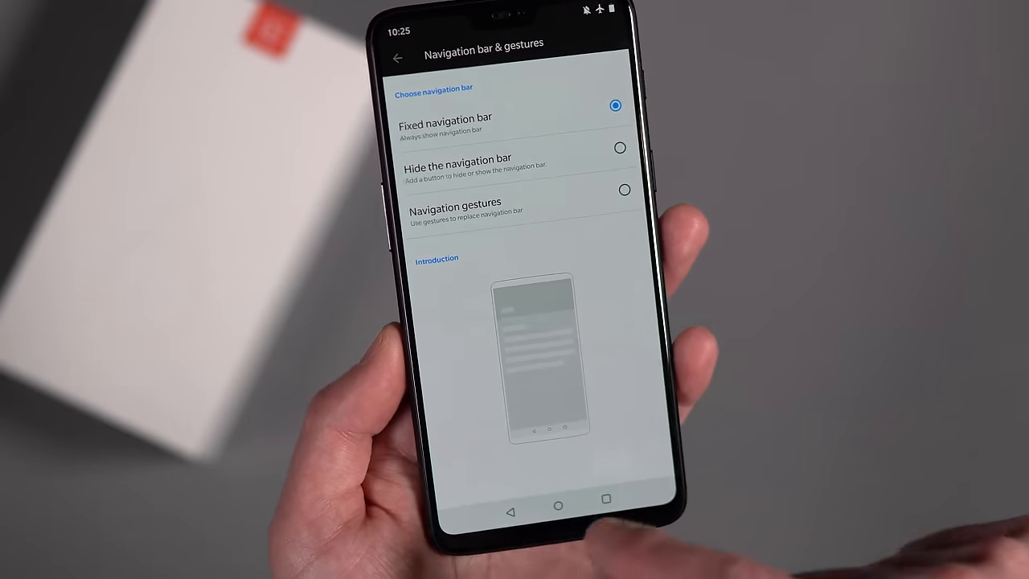
Step: Check the home, recents and back button long press and double tap actions, then return to Settings
left_click(398, 58)
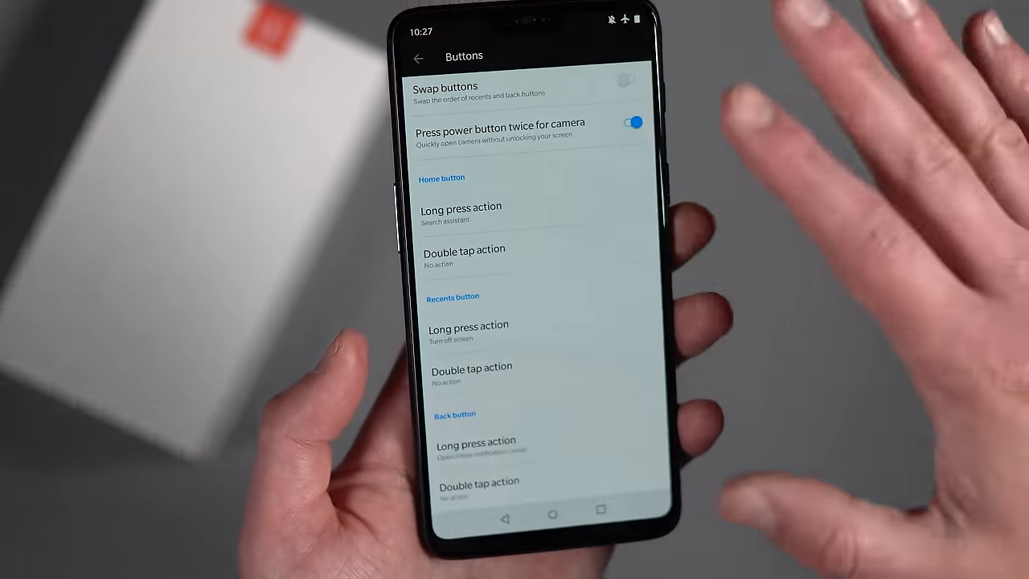
scroll("down", 3)
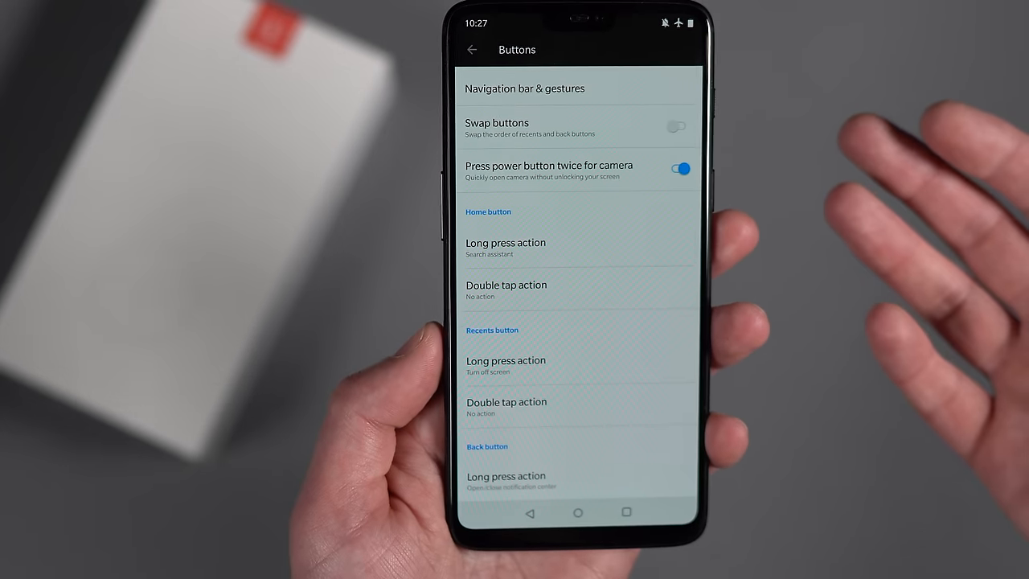
left_click(506, 402)
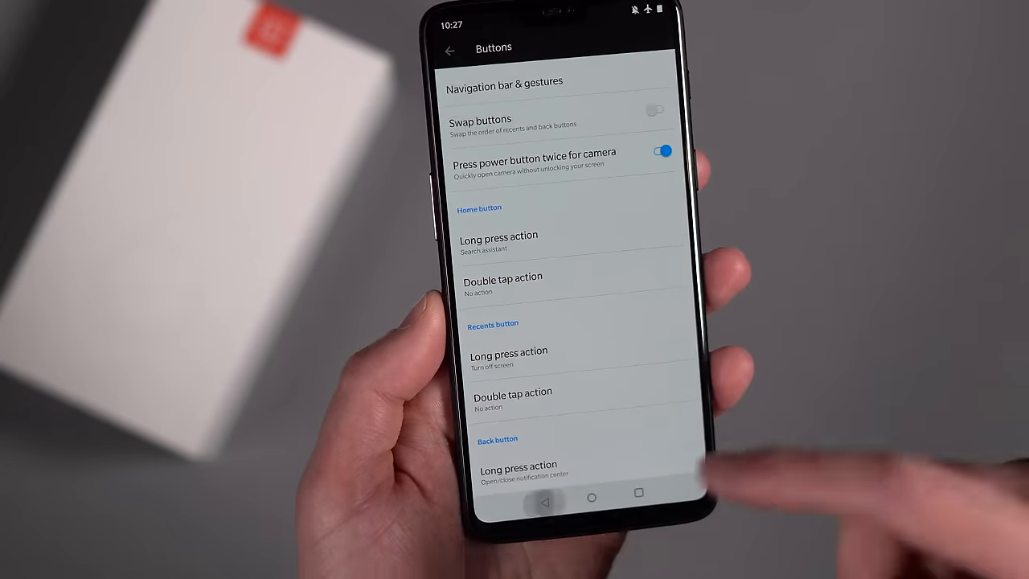
left_click(448, 48)
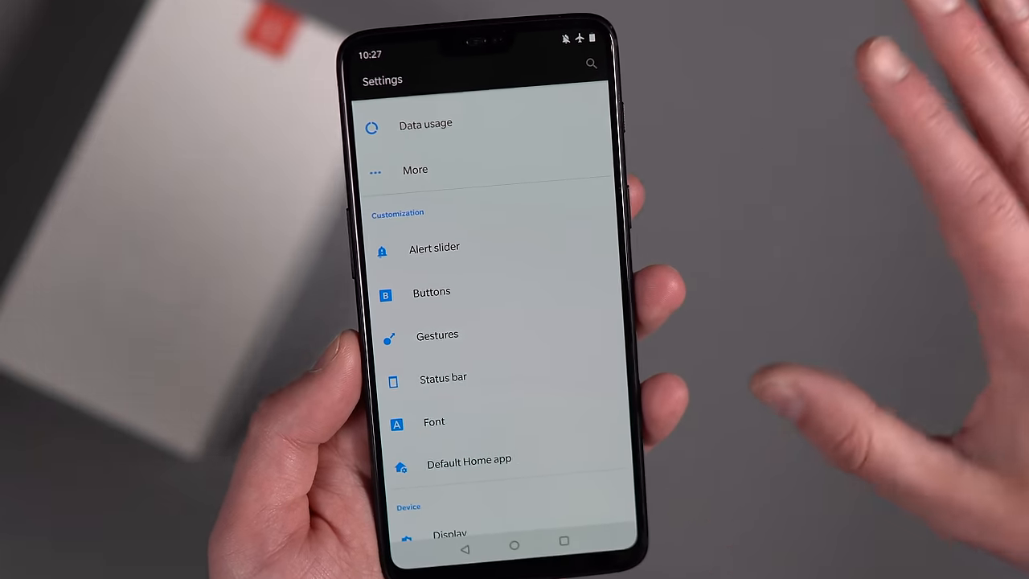
Step: View the Draw S screen-off gesture shortcut choices, keep None, and leave Gestures
left_click(437, 335)
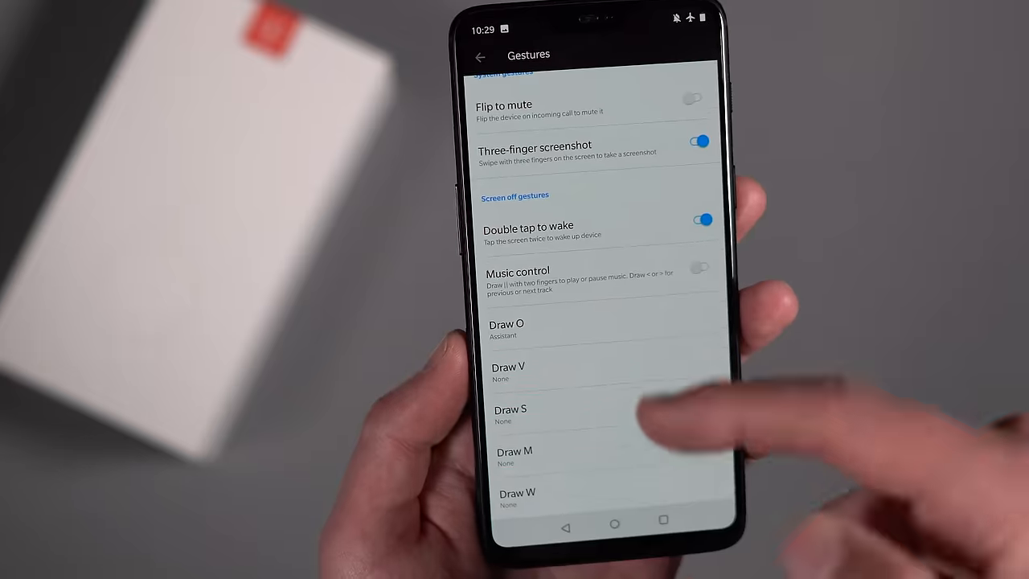
left_click(508, 367)
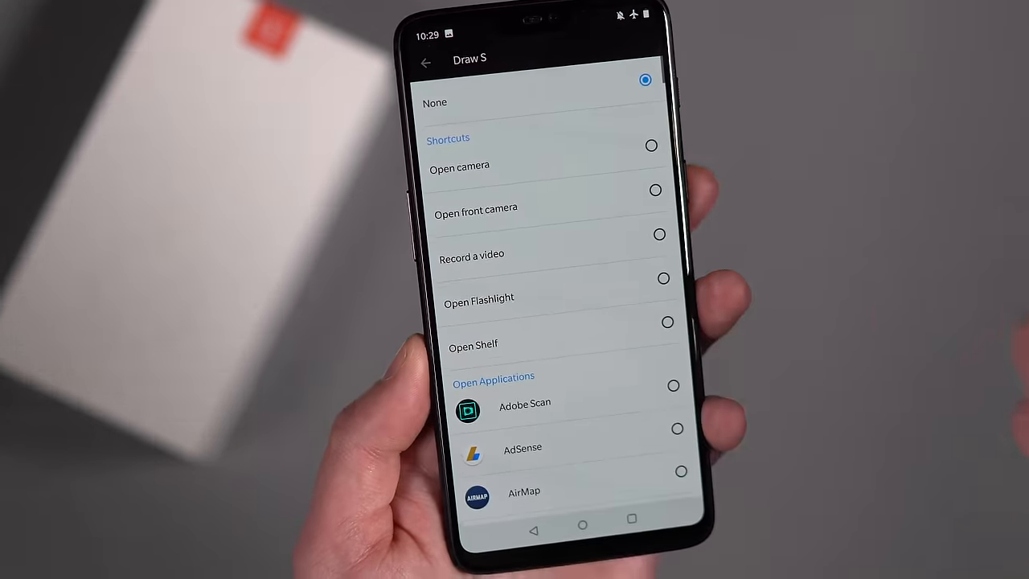
scroll("down", 3)
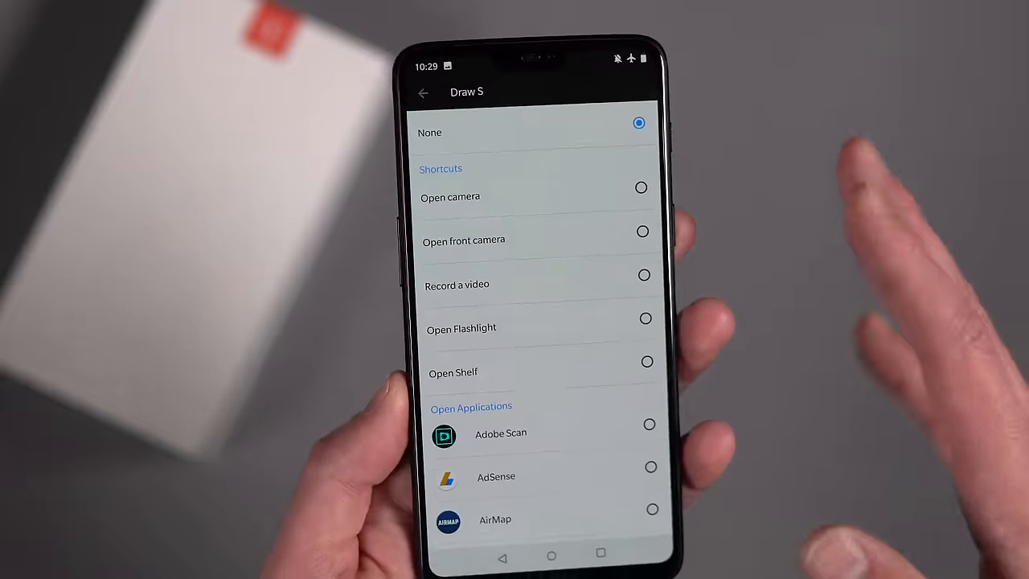
left_click(422, 93)
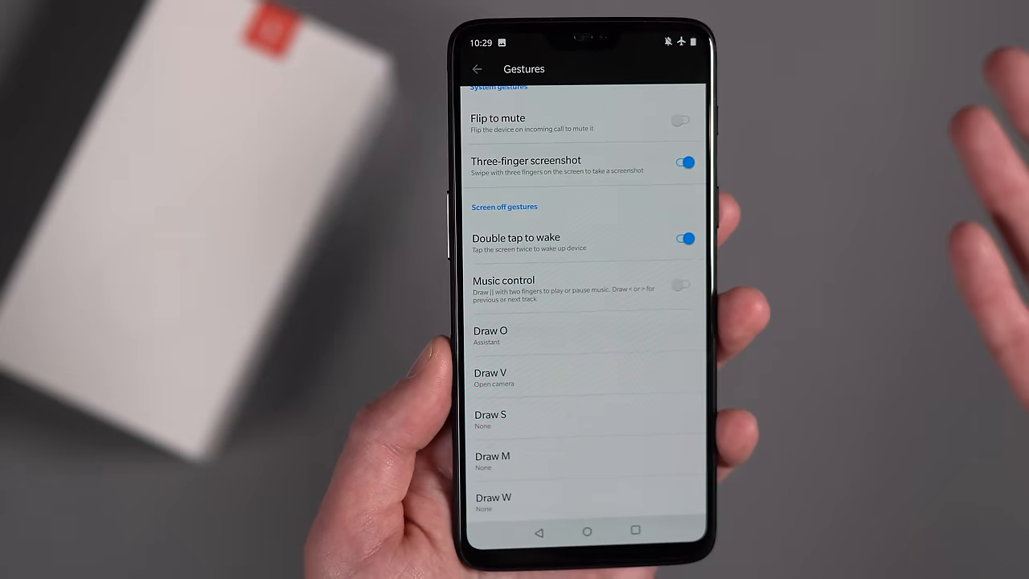
left_click(476, 67)
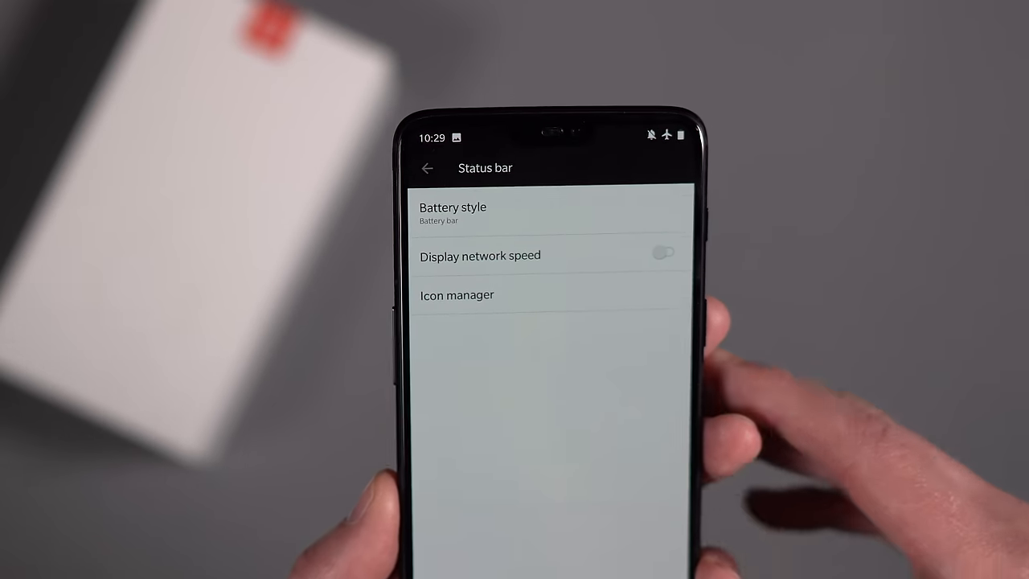
Step: Change Battery style, enable Display network speed, review Icon manager, then return to Settings
left_click(453, 212)
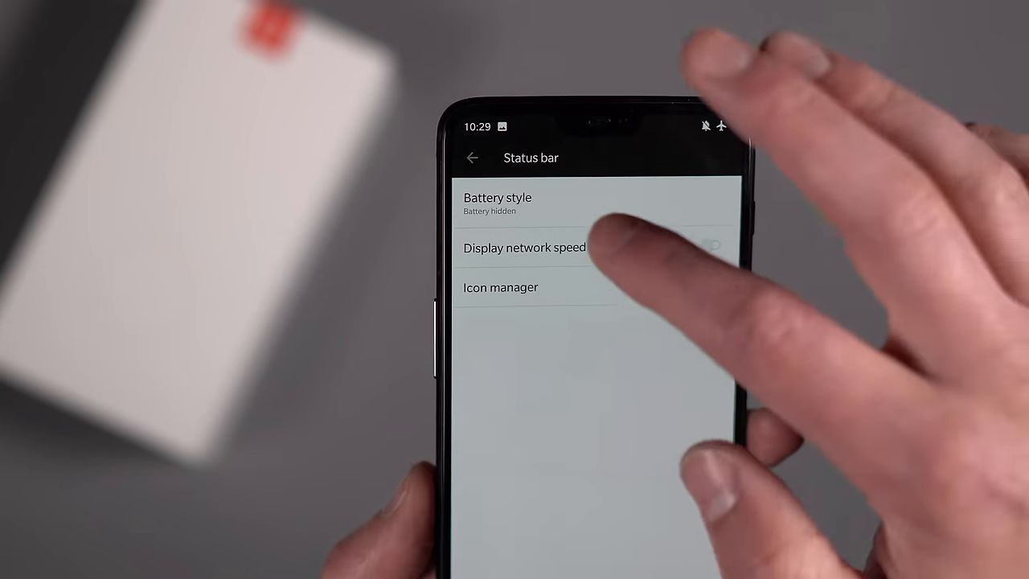
left_click(499, 201)
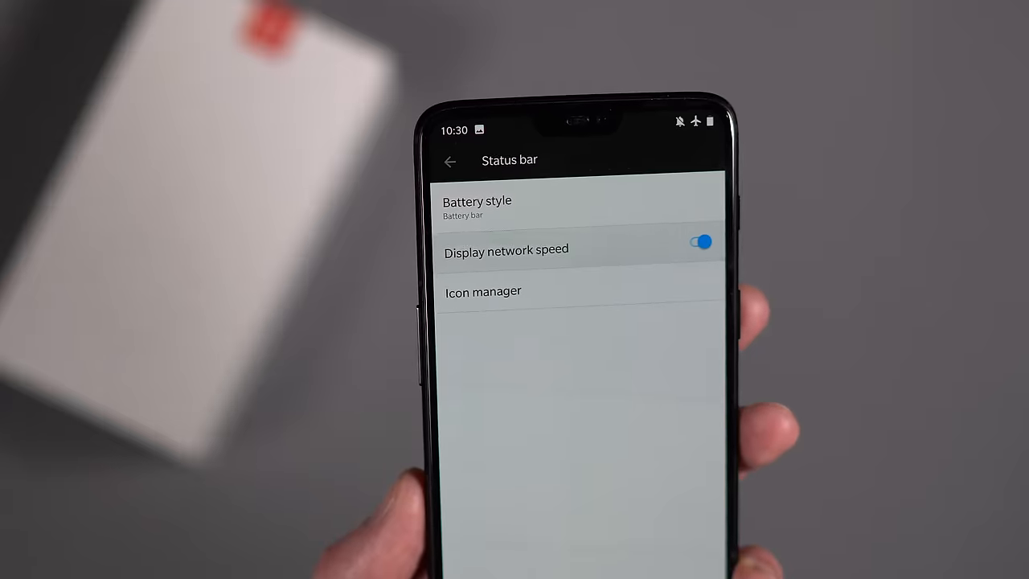
left_click(701, 241)
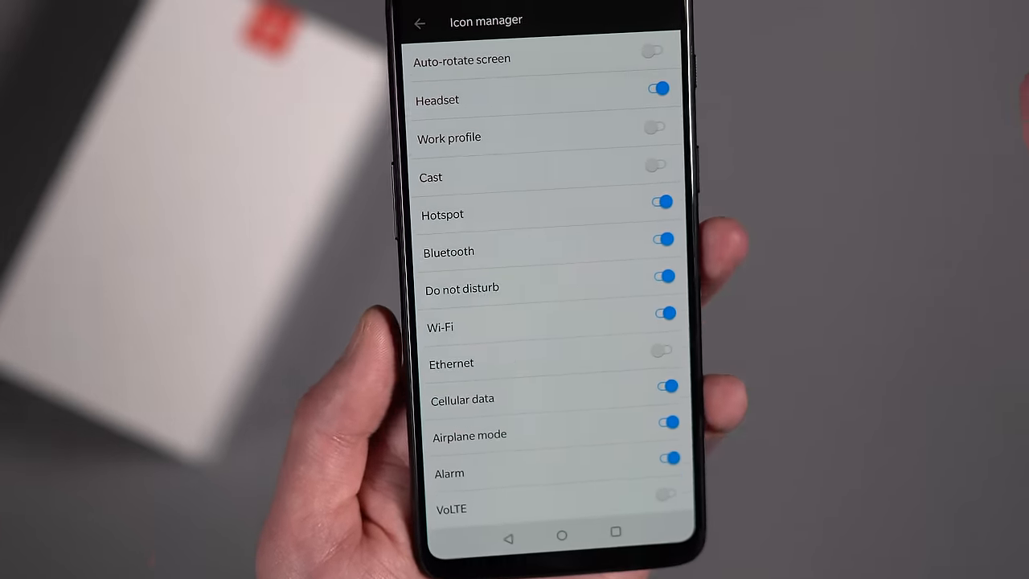
left_click(415, 19)
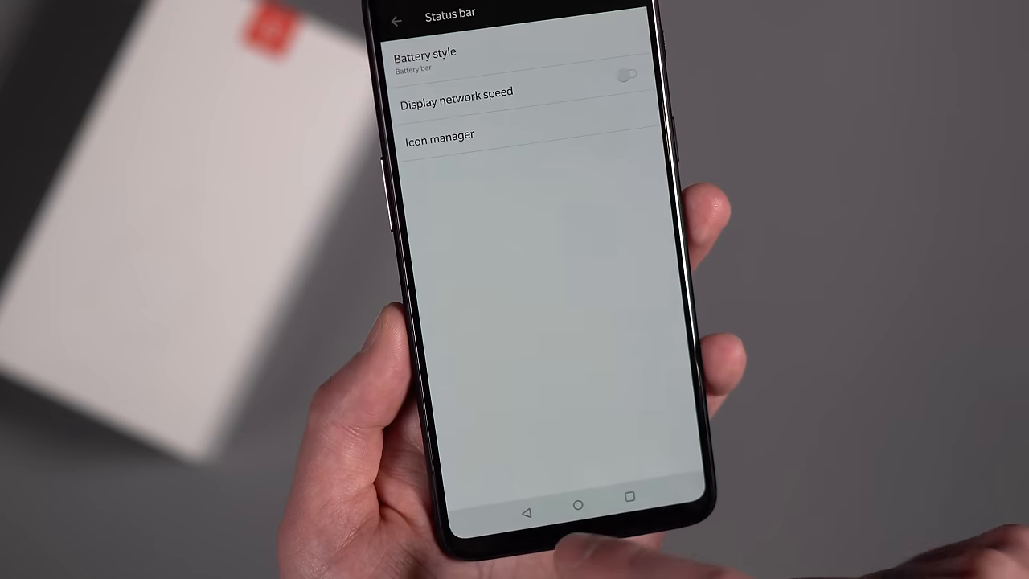
left_click(395, 17)
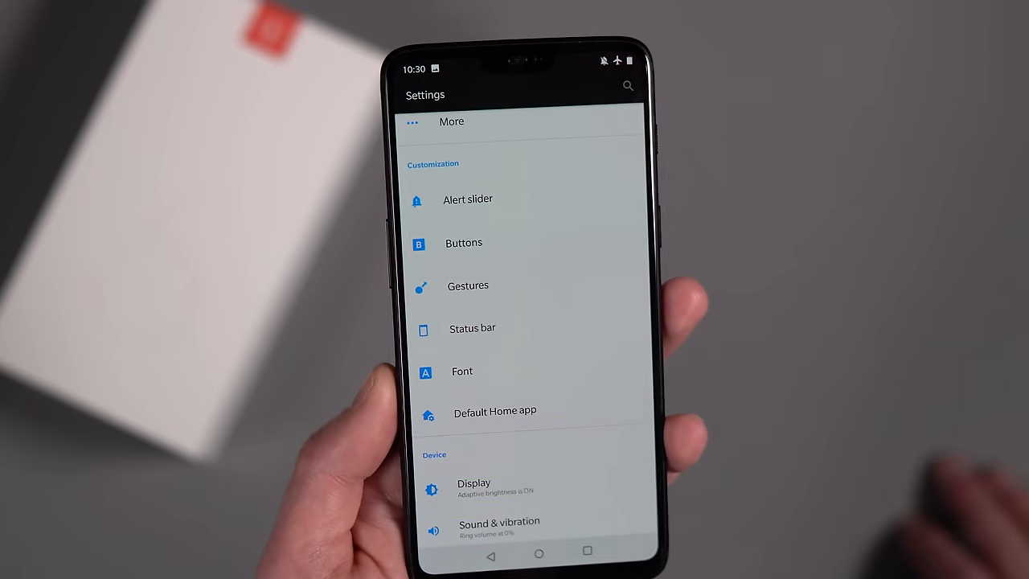
Step: View the Audio Tuner equalizer from Sound & vibration and return to the sound page
scroll("down", 3)
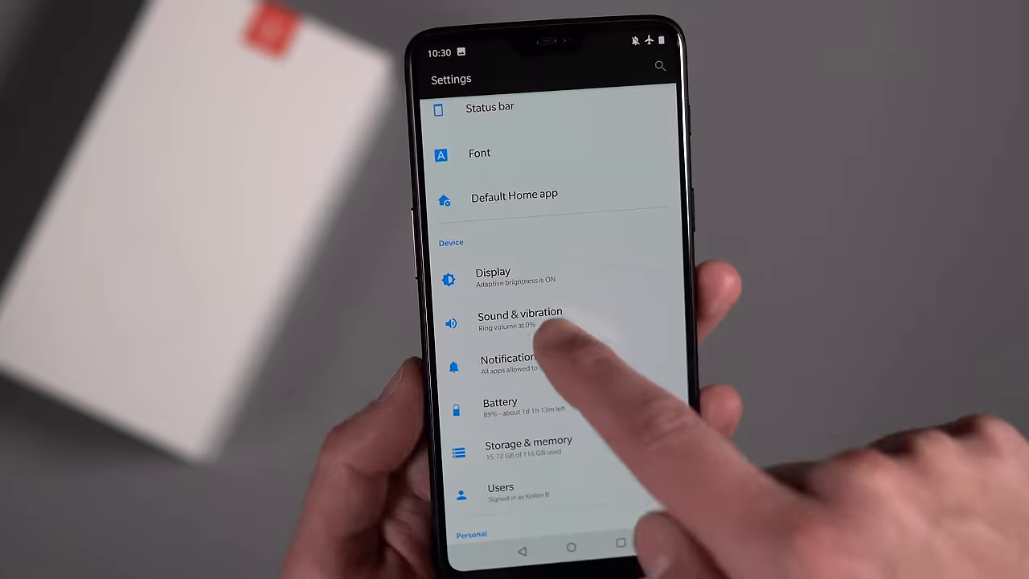
left_click(521, 318)
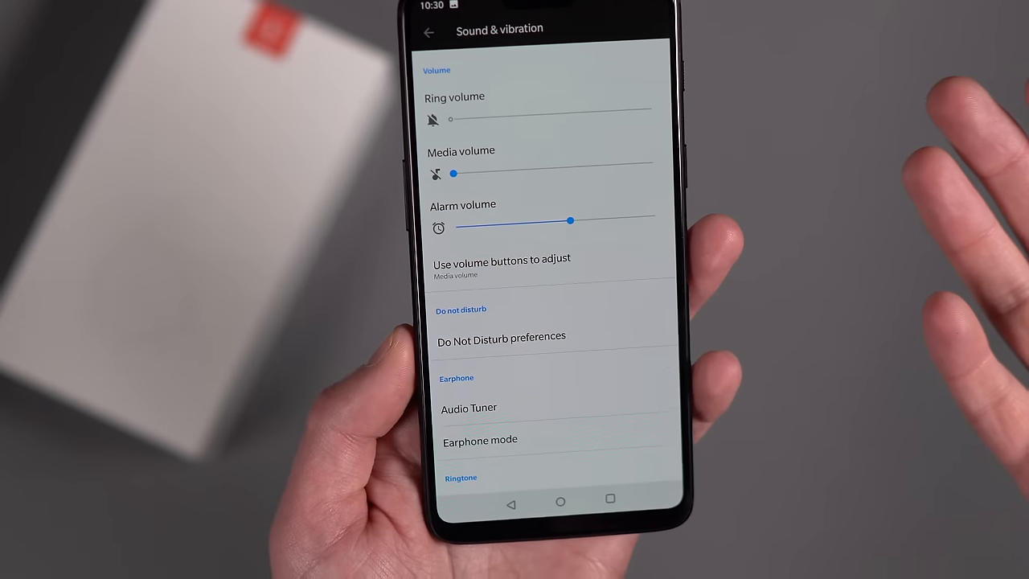
left_click(502, 265)
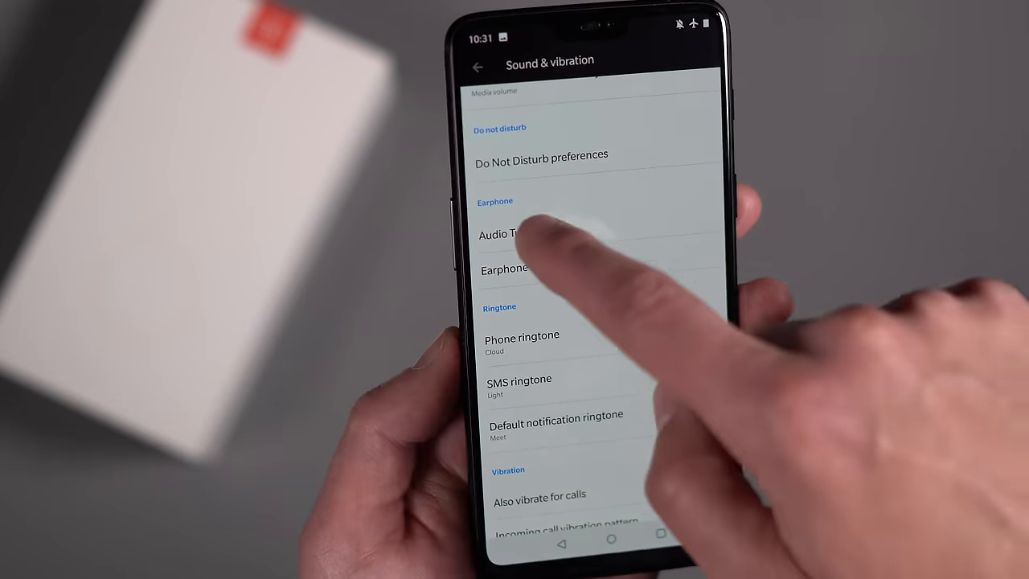
left_click(501, 234)
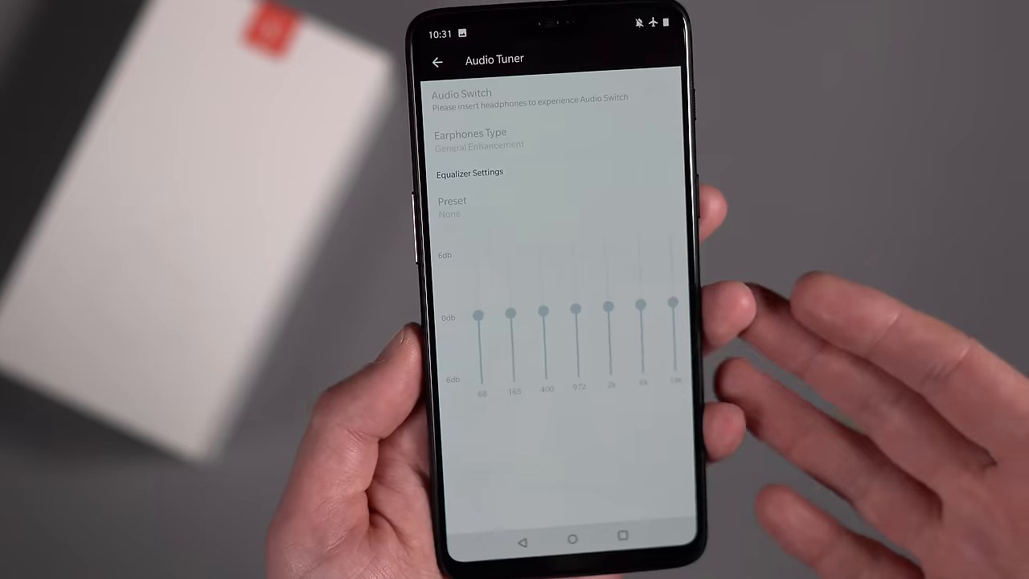
left_click(434, 61)
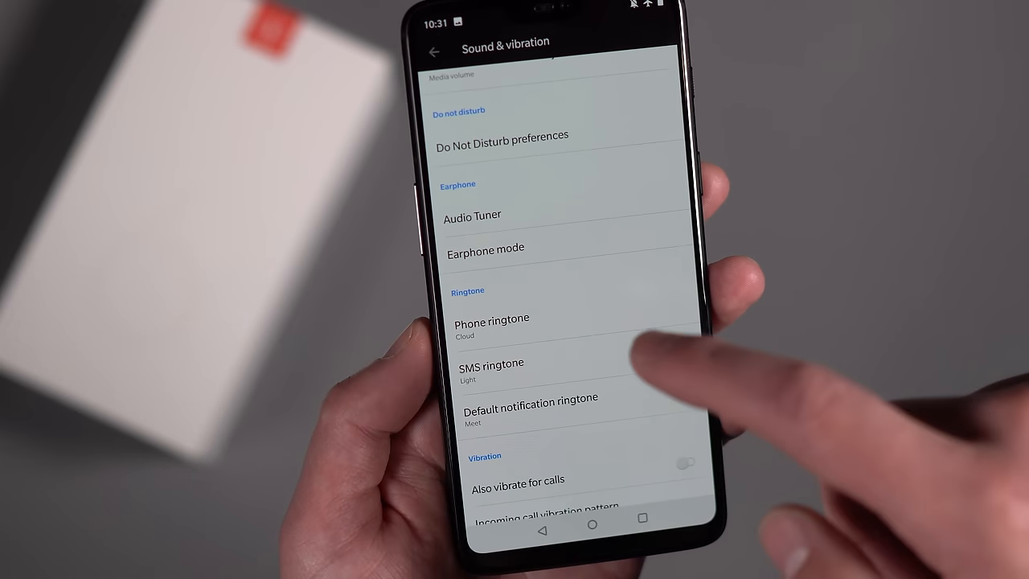
Step: Keep notification vibration intensity at Medium in Vibration intensity and return to the main list
scroll("down", 3)
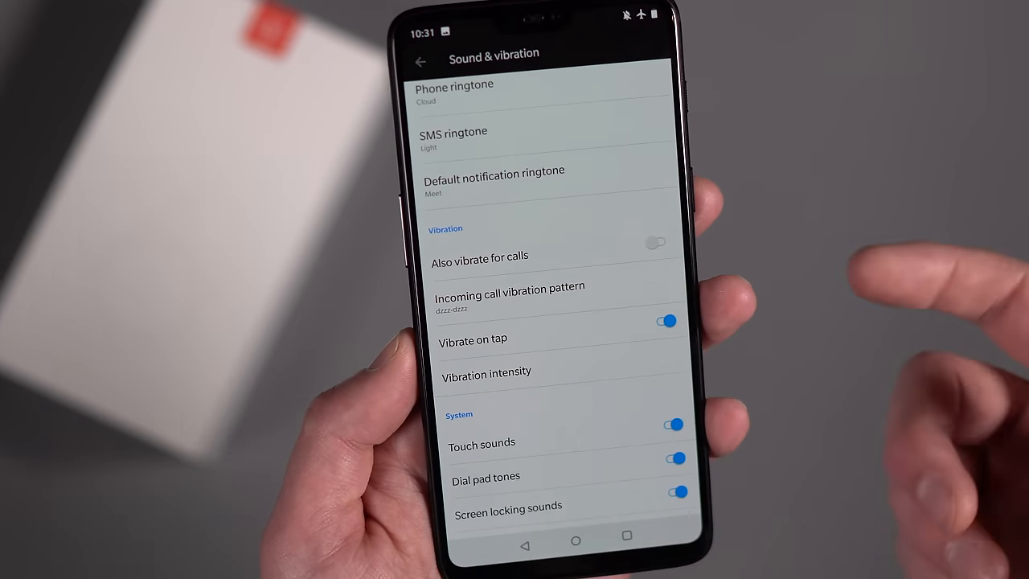
left_click(486, 373)
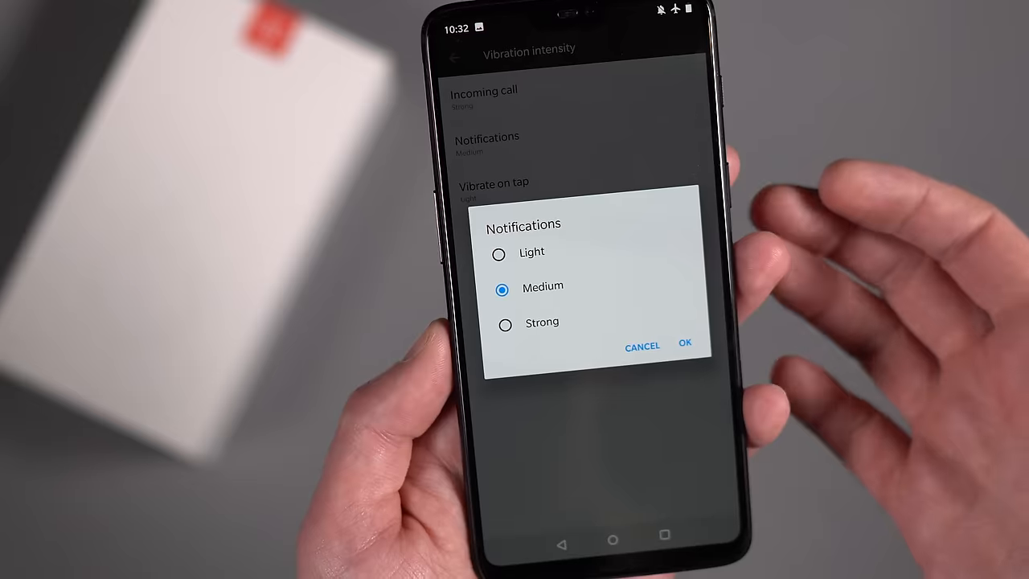
left_click(692, 344)
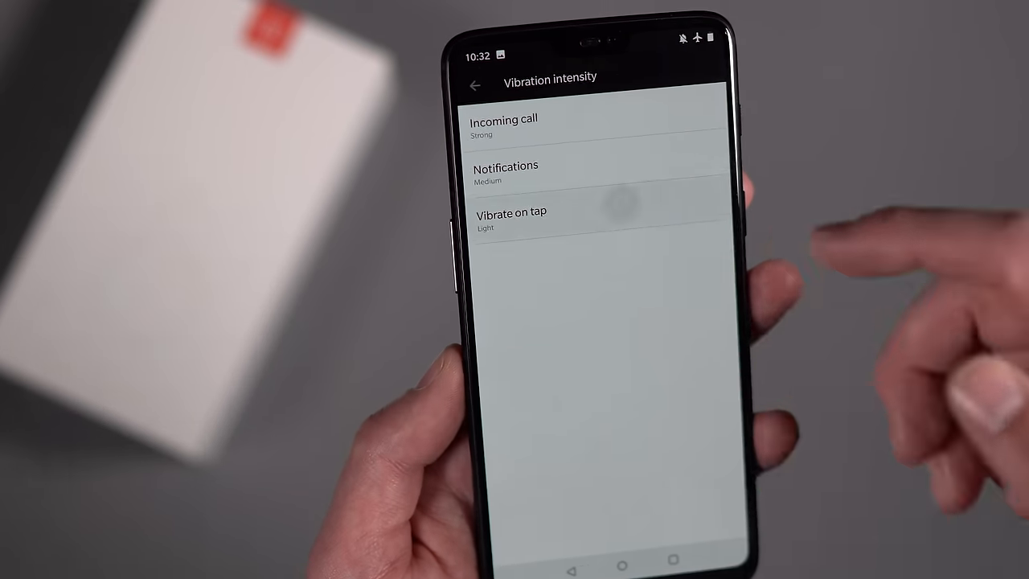
left_click(511, 219)
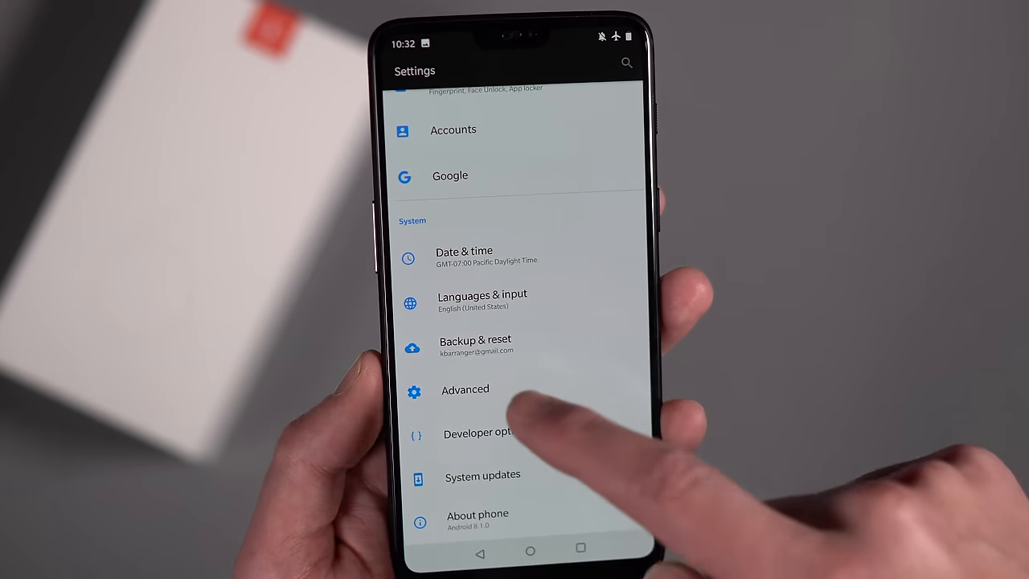
Step: View the Scheduled power on/off page under Advanced and return to Advanced
left_click(465, 389)
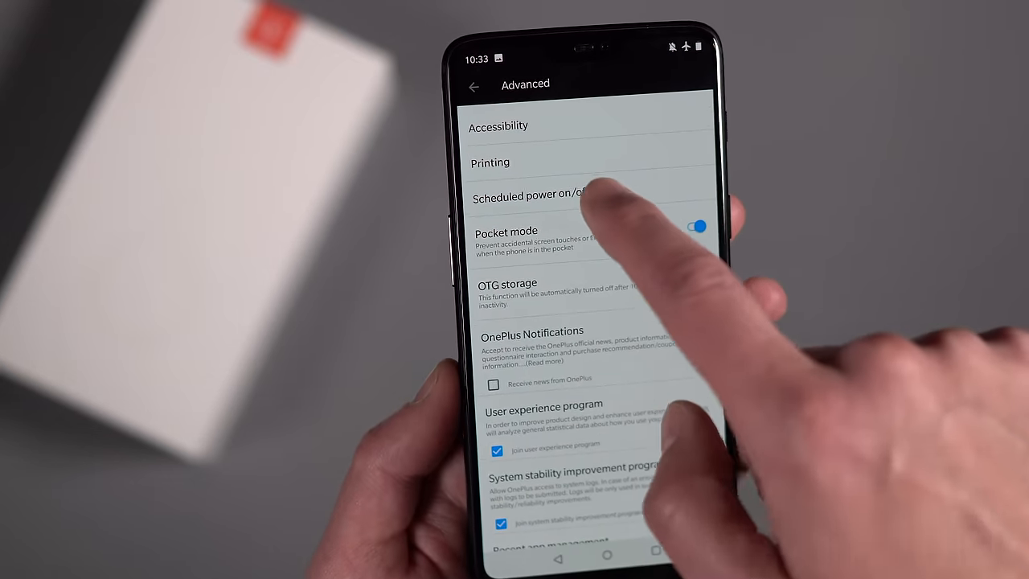
left_click(543, 196)
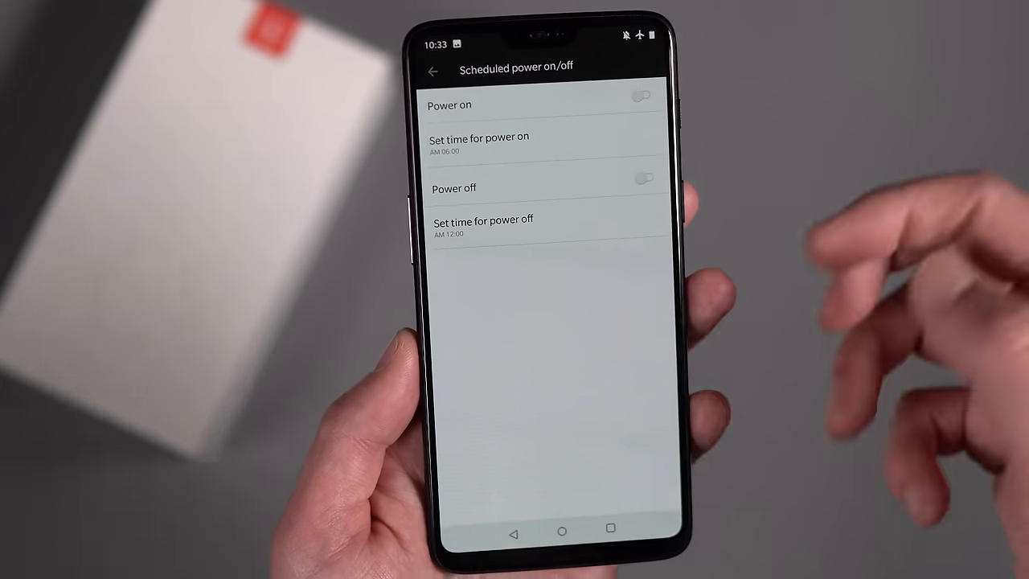
left_click(435, 68)
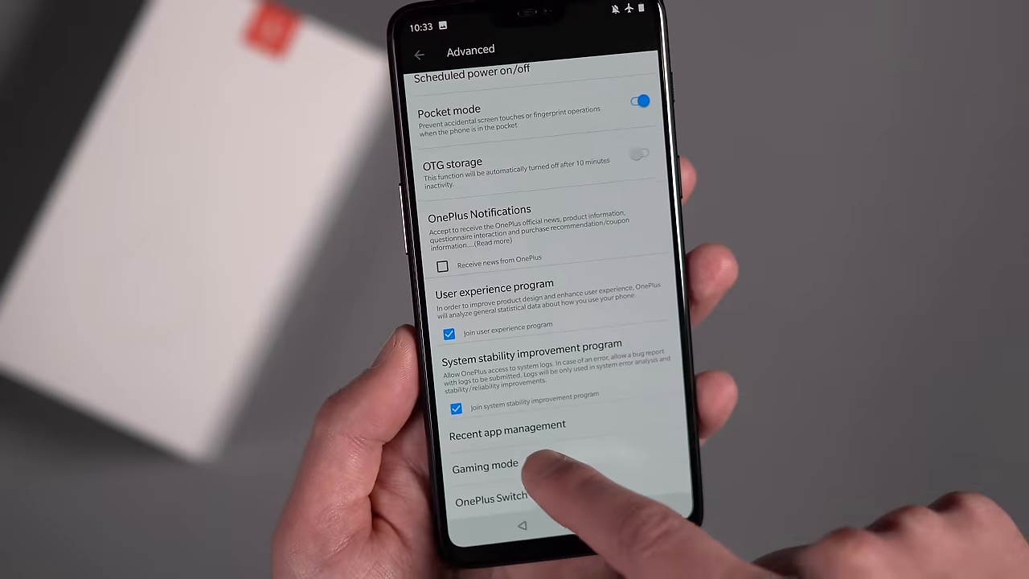
Step: View the Gaming mode page and return to Advanced
left_click(483, 466)
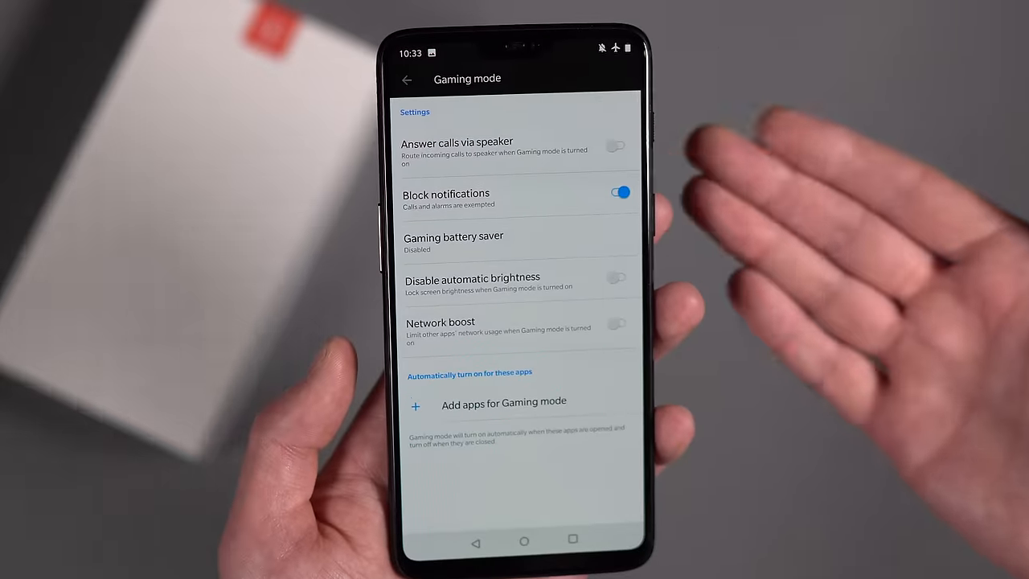
left_click(405, 77)
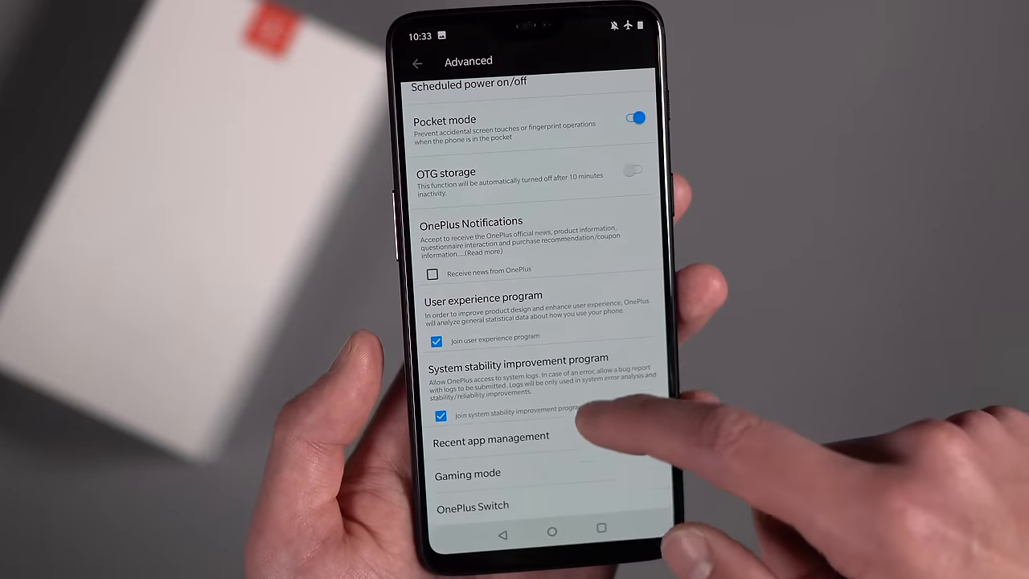
Step: View Recent app management with Normal clear selected, then leave the page
scroll("down", 3)
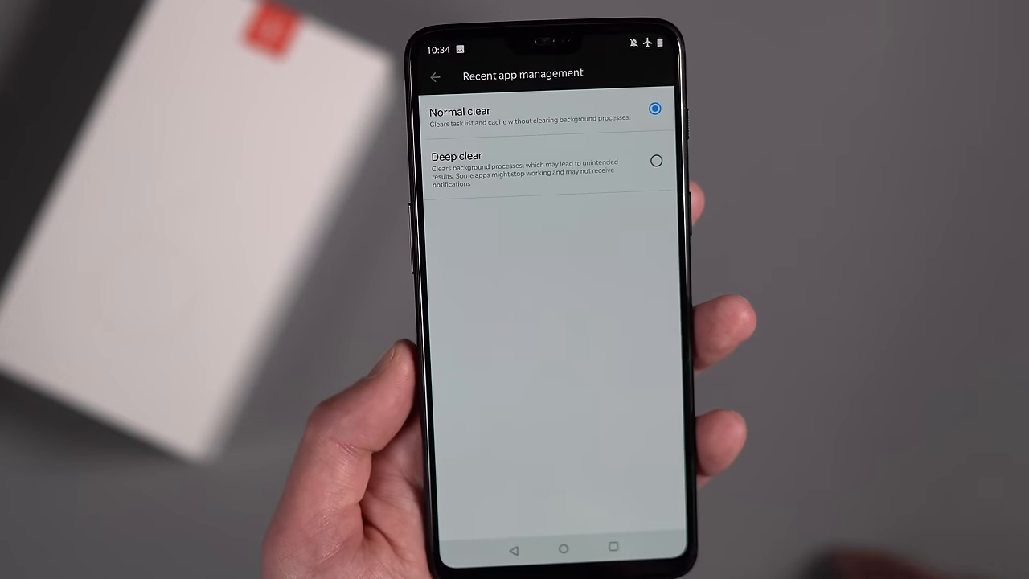
left_click(437, 73)
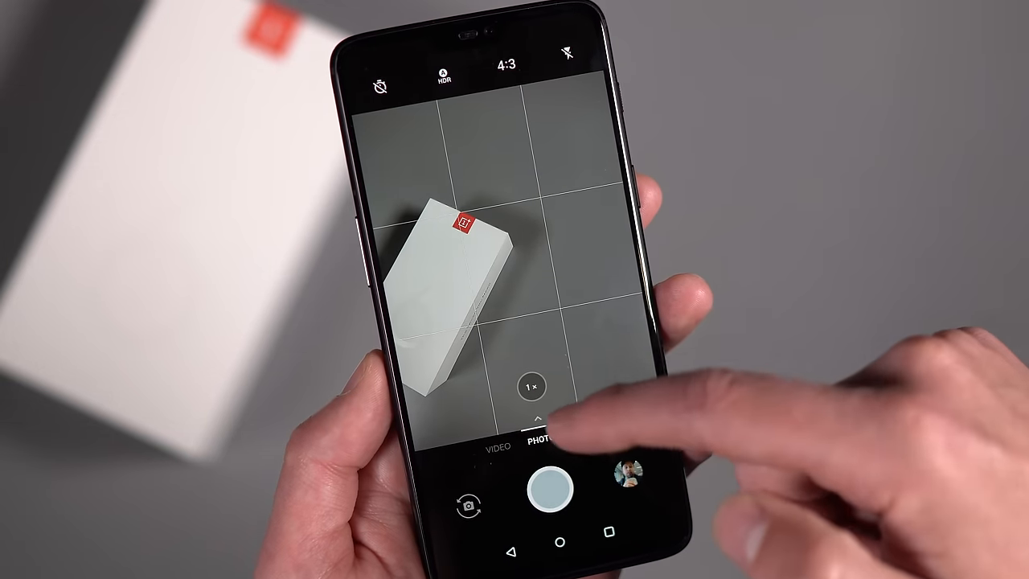
Step: Swipe up the camera's mode panel to reach the settings gear
left_click(542, 425)
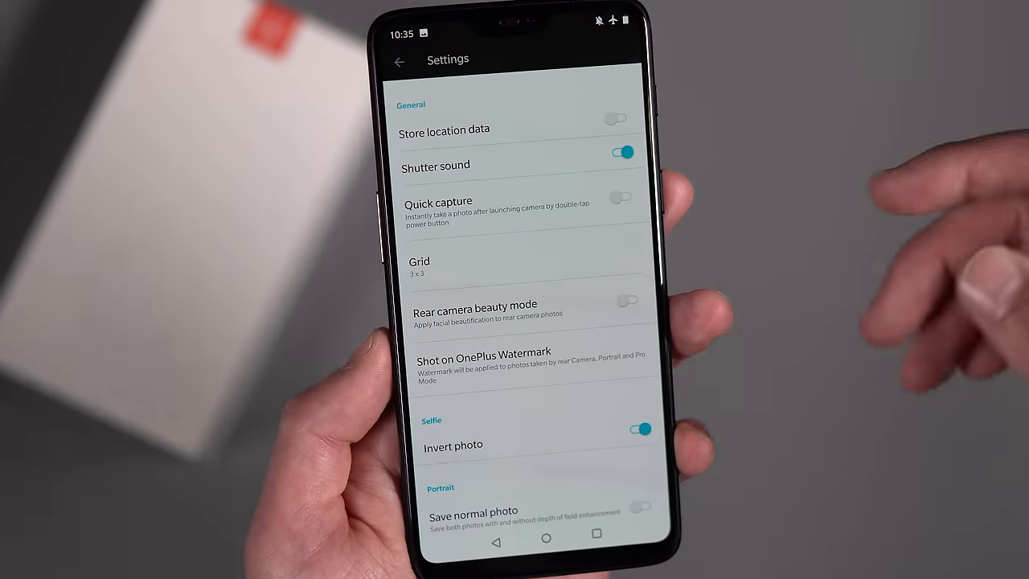
Step: Check the Shot on OnePlus Watermark page and return to the camera settings
left_click(420, 267)
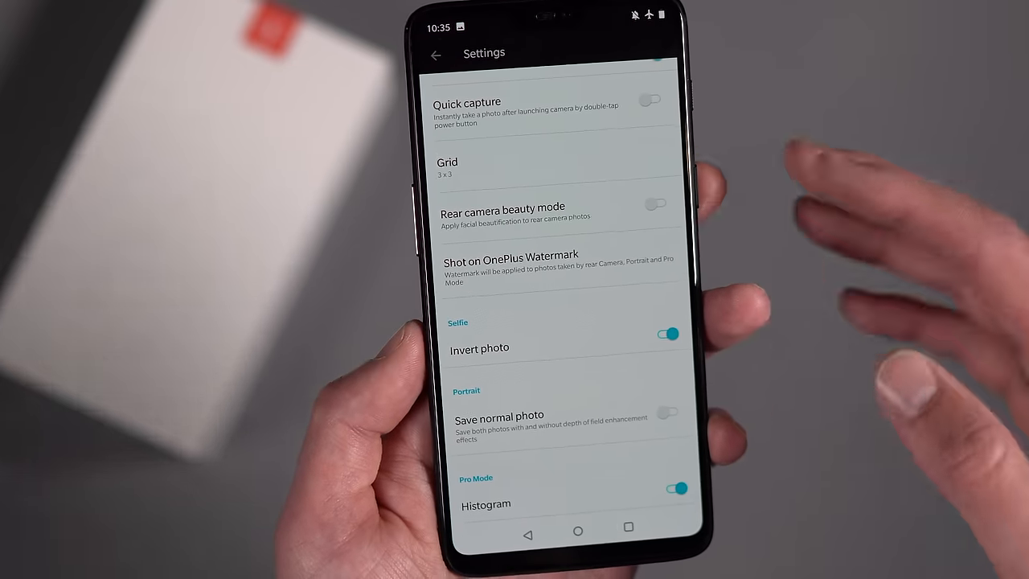
left_click(526, 264)
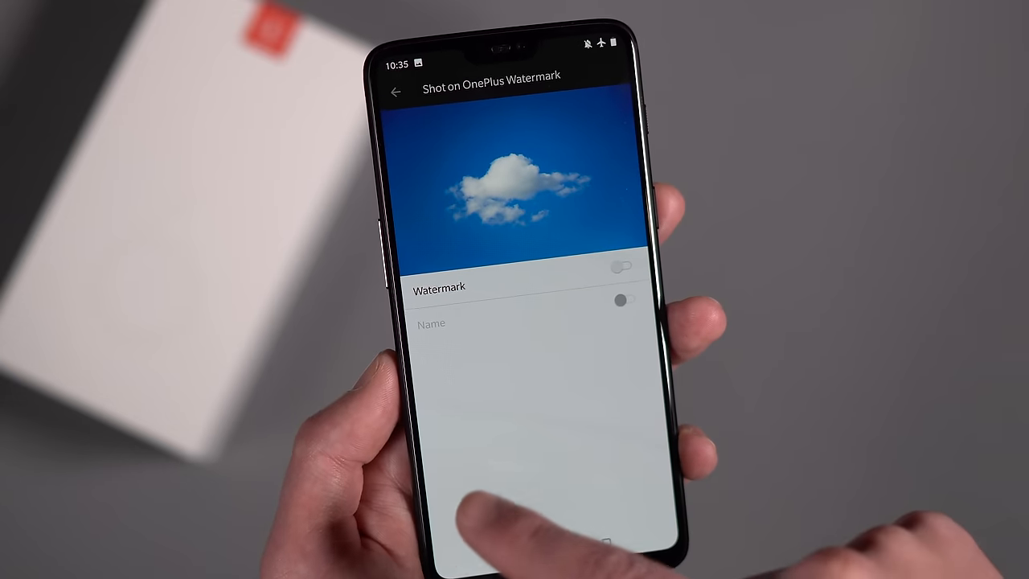
left_click(622, 265)
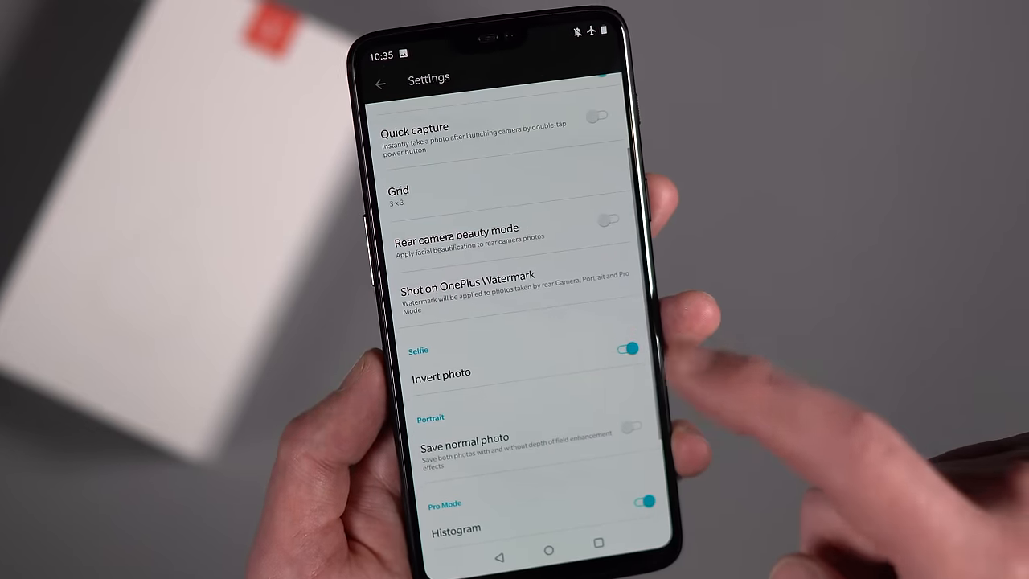
Step: Switch on Save normal photo so portrait shots keep a non-depth copy
scroll("down", 3)
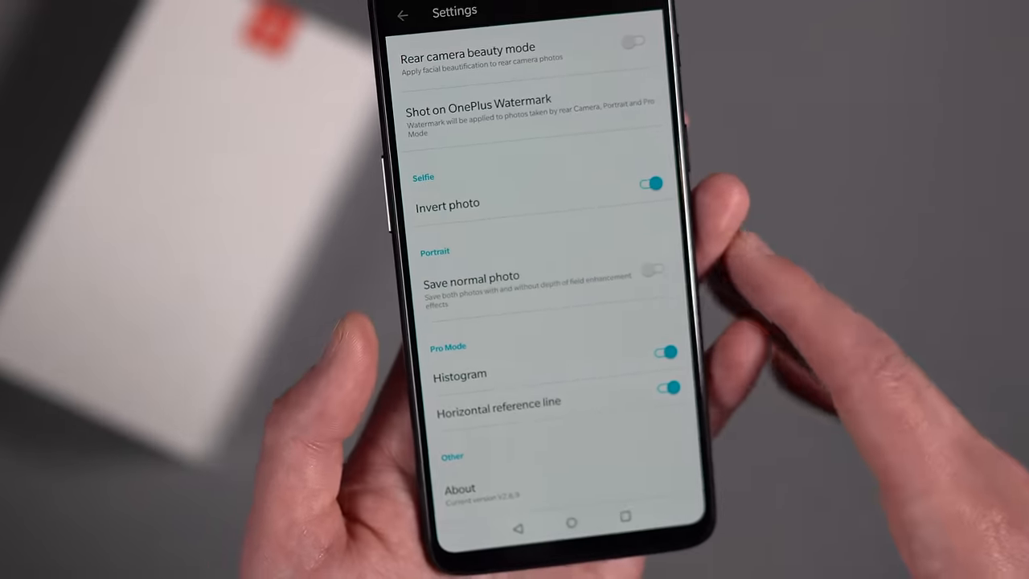
left_click(651, 277)
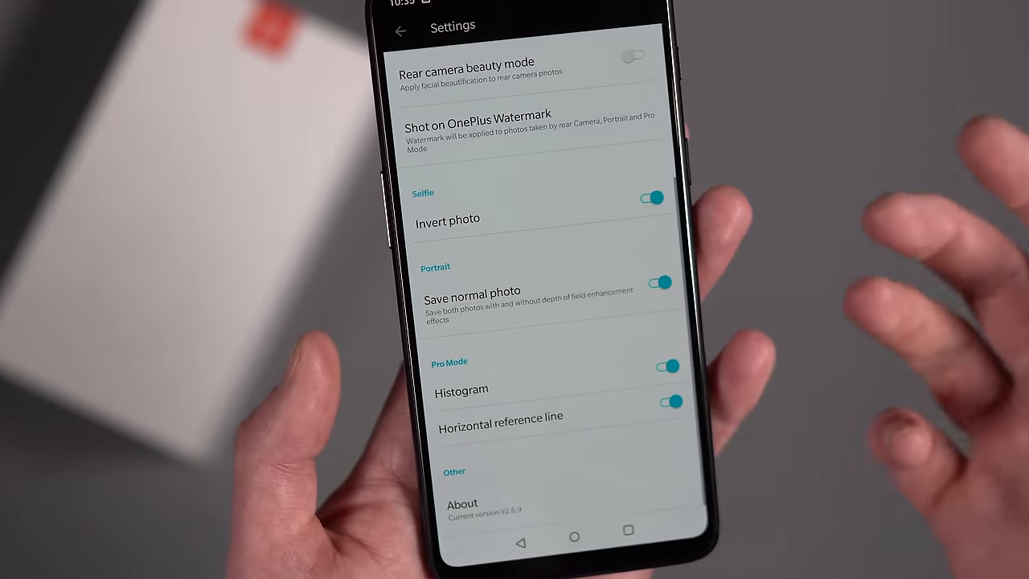